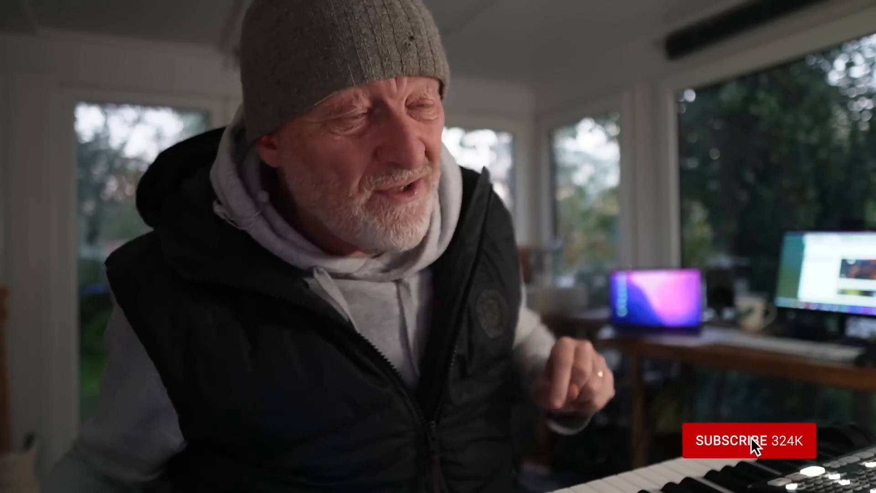
left_click(748, 441)
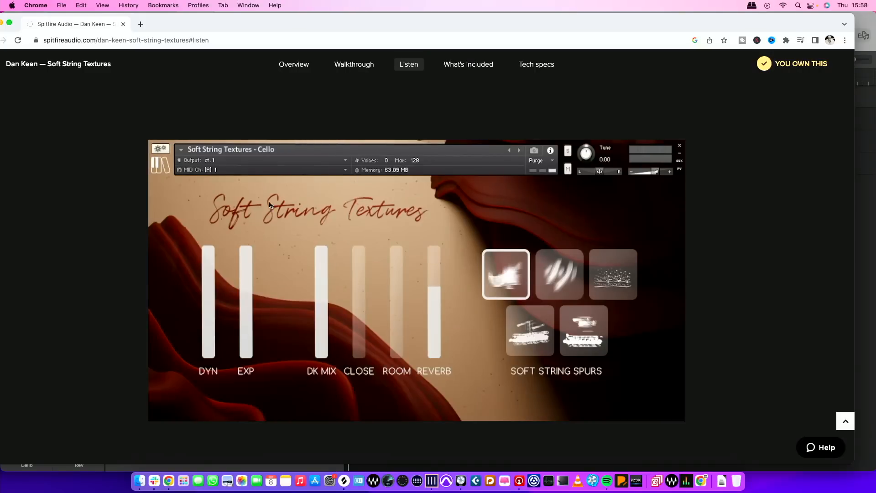
mouse_move(158, 98)
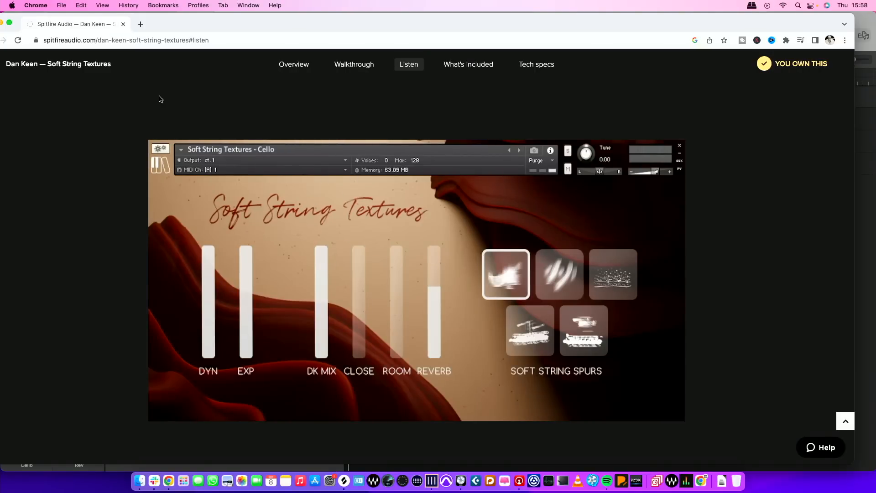
mouse_move(195, 14)
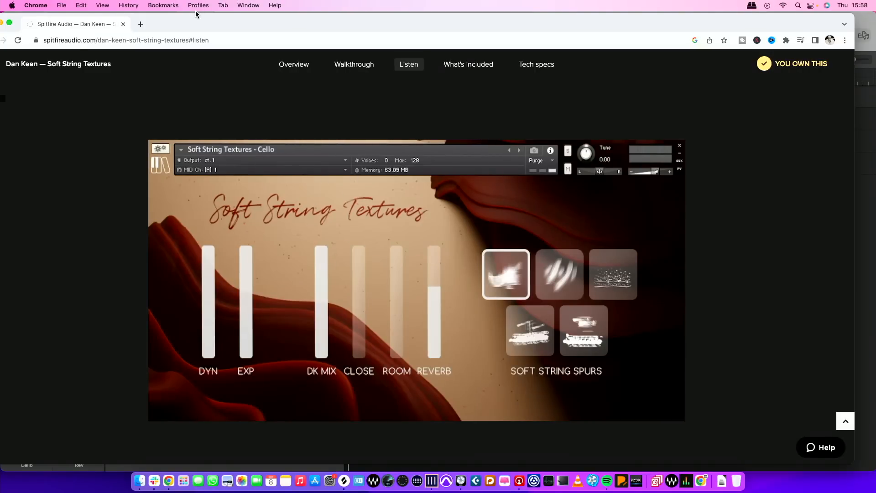